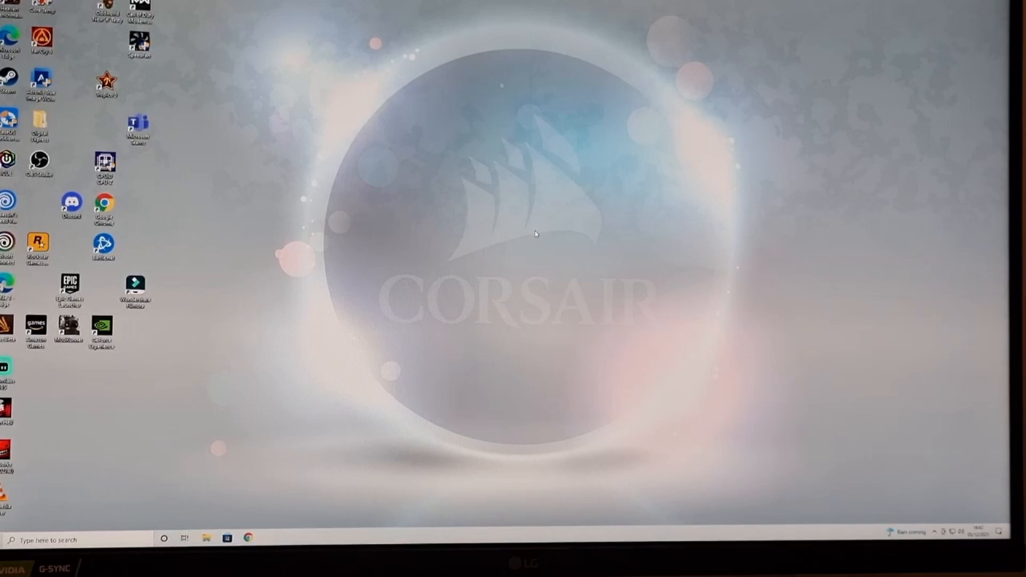
pyautogui.moveTo(524, 314)
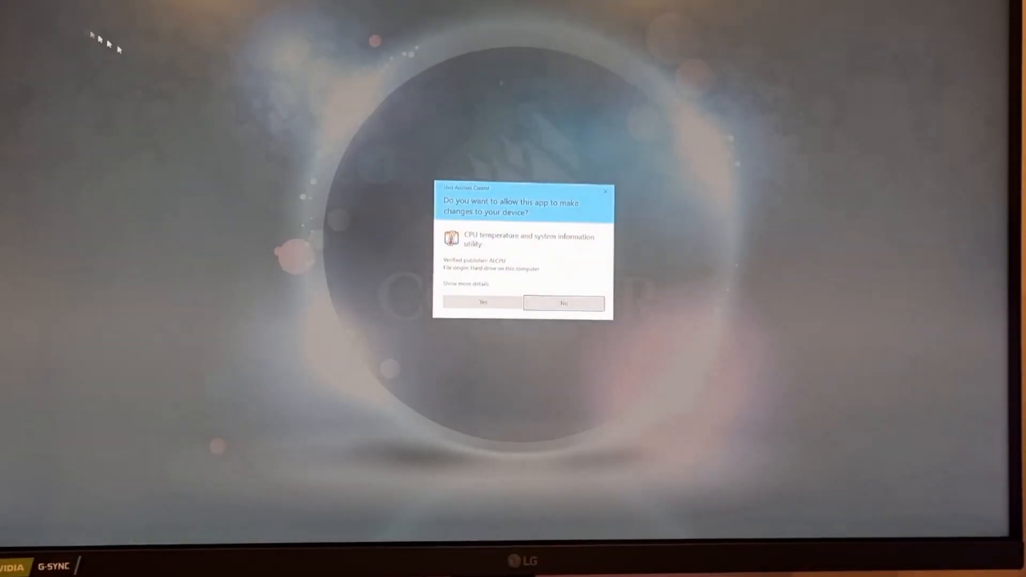
# - Grant Core Temp permission to run and decline the newer-version download offer
pyautogui.click(484, 302)
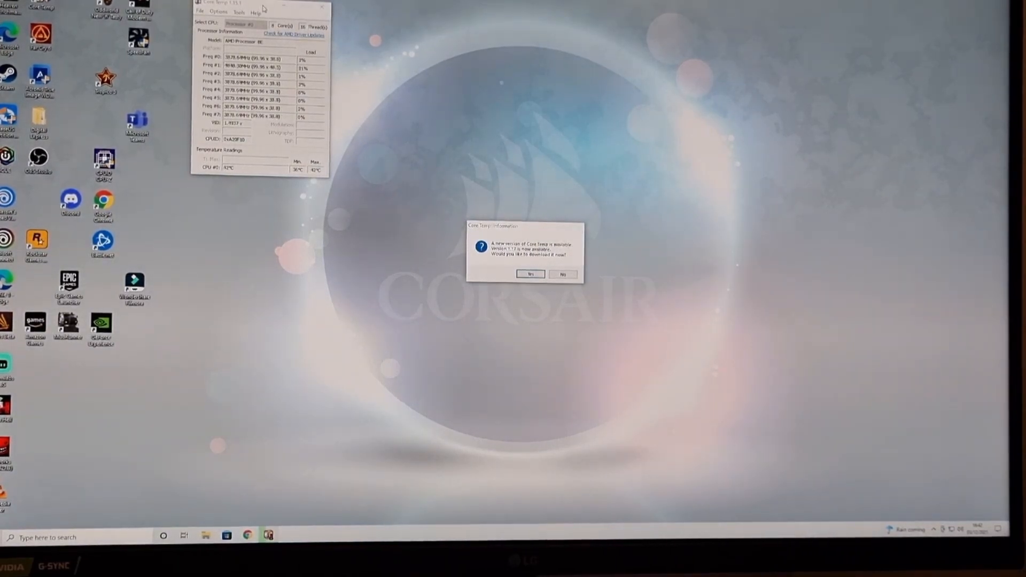
pyautogui.click(561, 275)
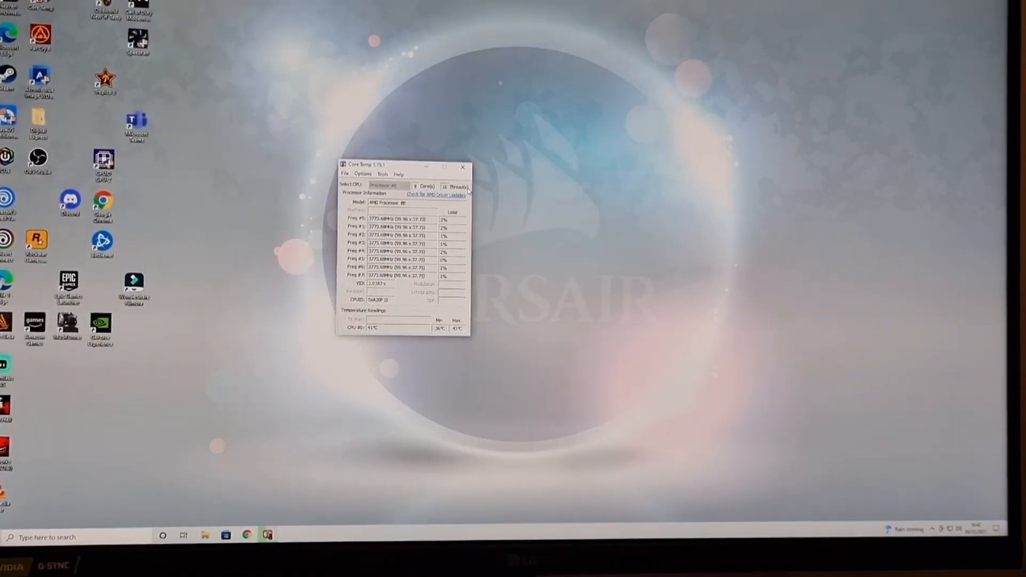